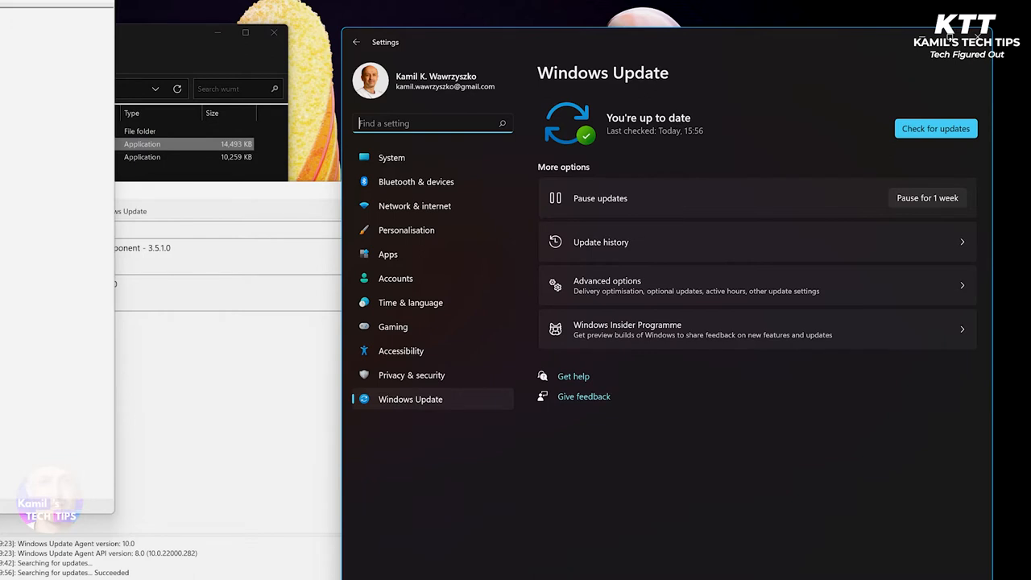
pyautogui.moveTo(695, 441)
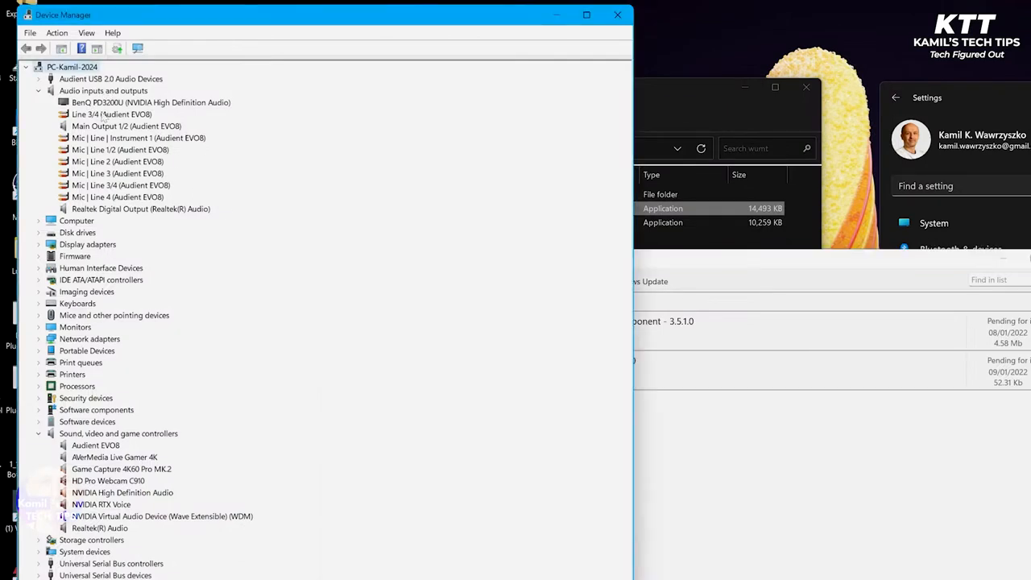
# Inspect the BenQ audio output and other audio devices listed in Device Manager
pyautogui.click(152, 103)
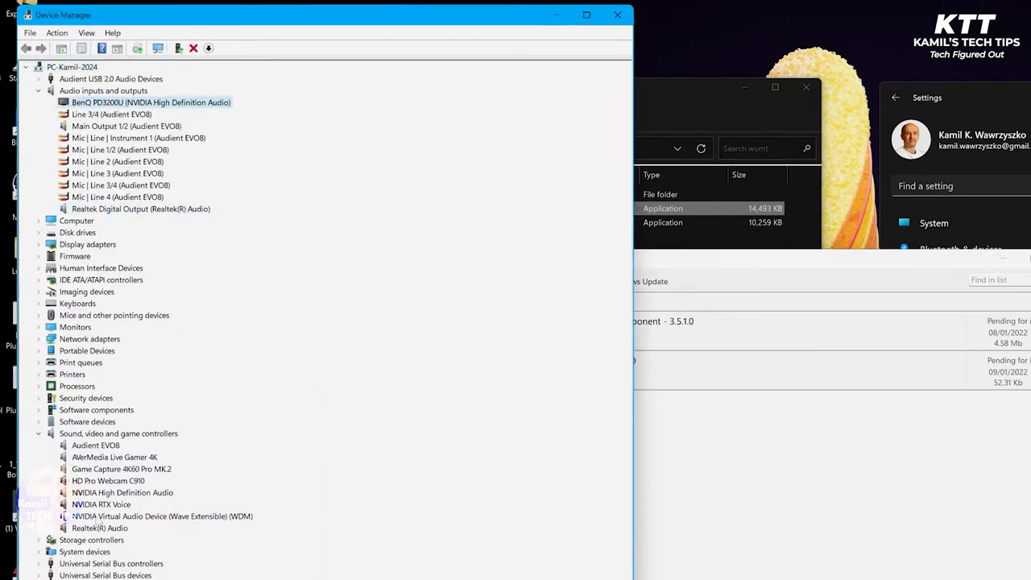
pyautogui.click(95, 444)
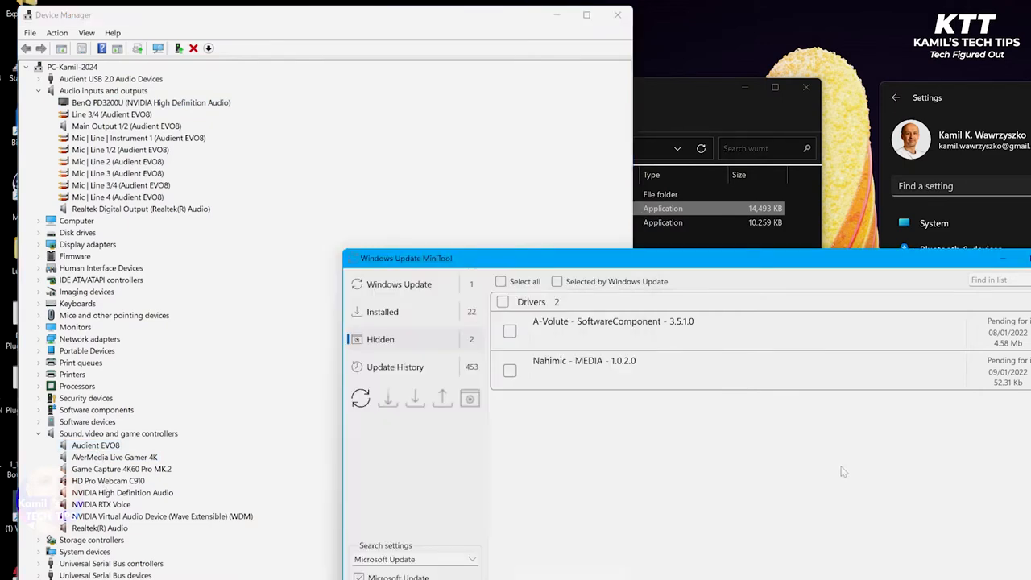
pyautogui.moveTo(416, 273)
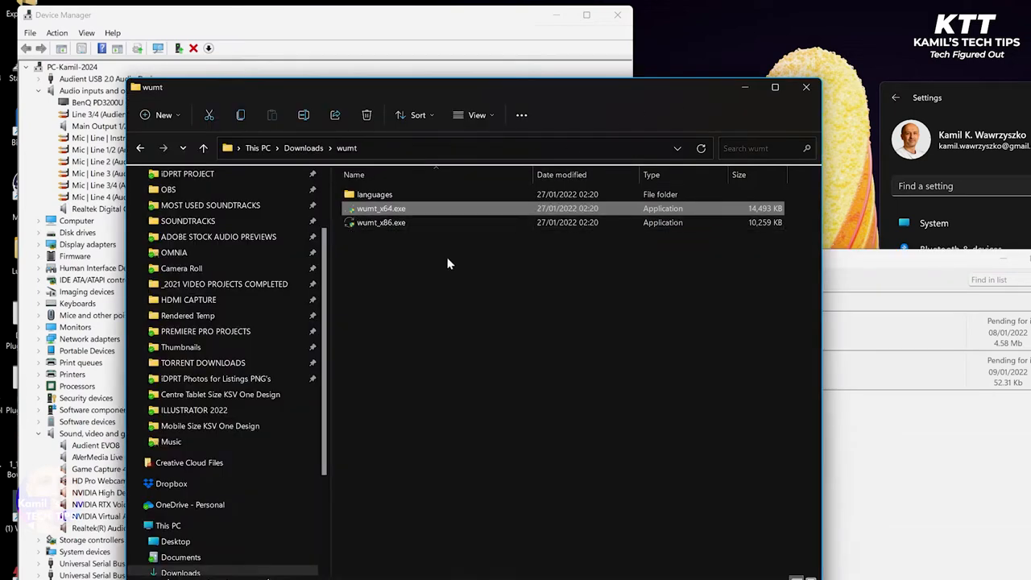
# Select wumt_x64.exe in the wumt folder and bring up its context actions to run it
pyautogui.click(380, 222)
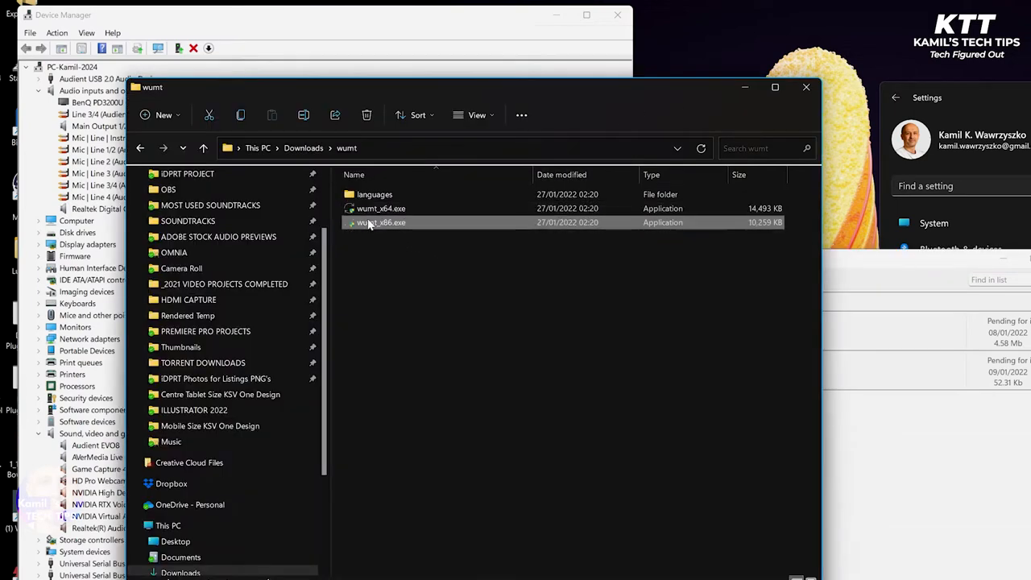
pyautogui.click(380, 208)
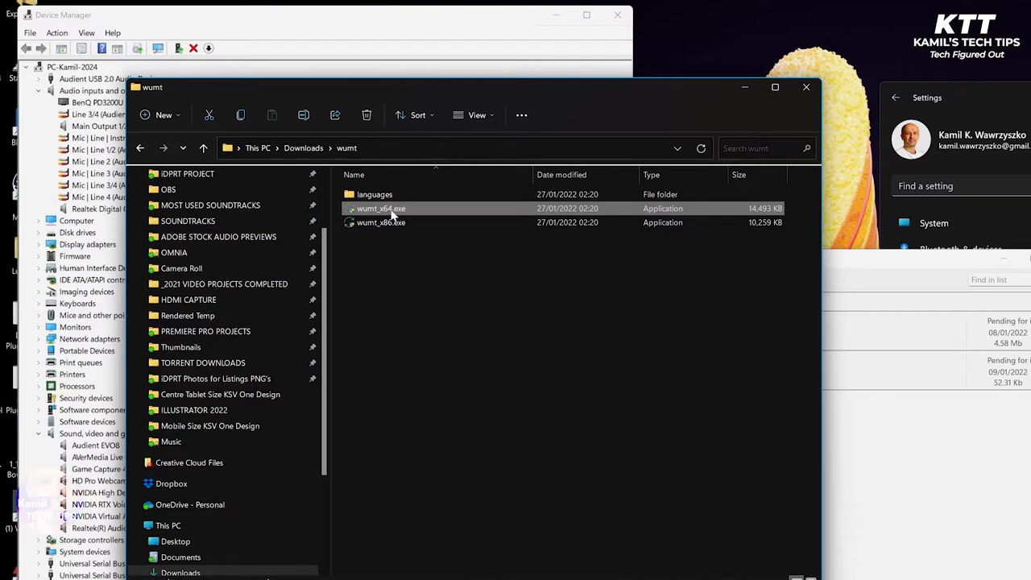
pyautogui.rightClick(381, 208)
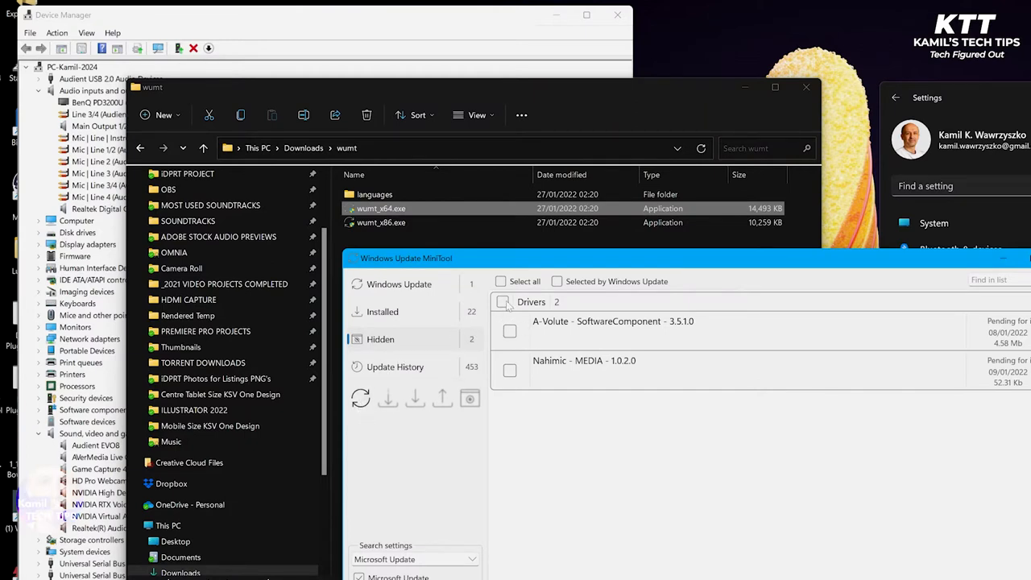
# Select all hidden driver updates (A-Volute and Nahimic) and unhide them
pyautogui.click(503, 301)
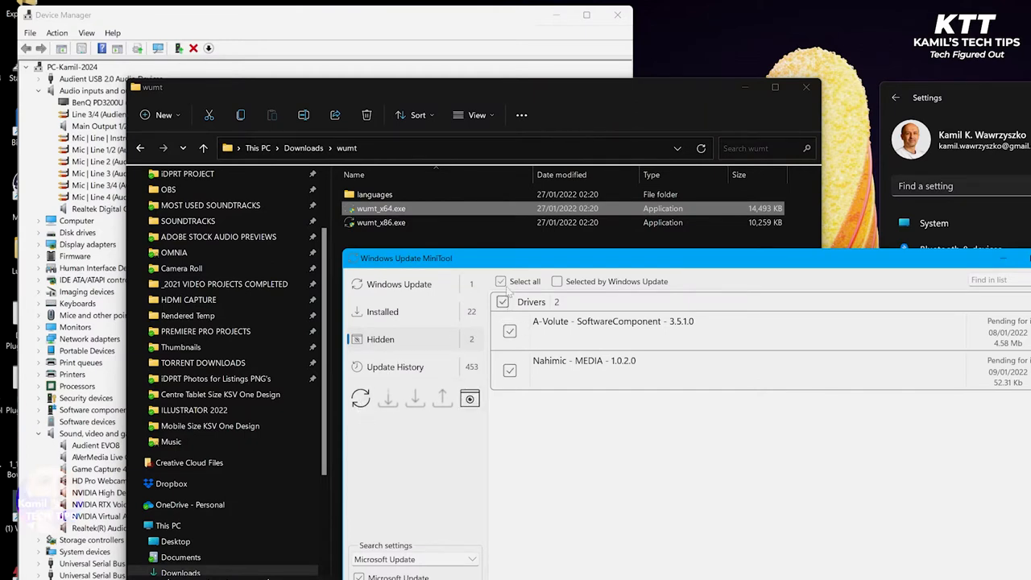
pyautogui.moveTo(470, 398)
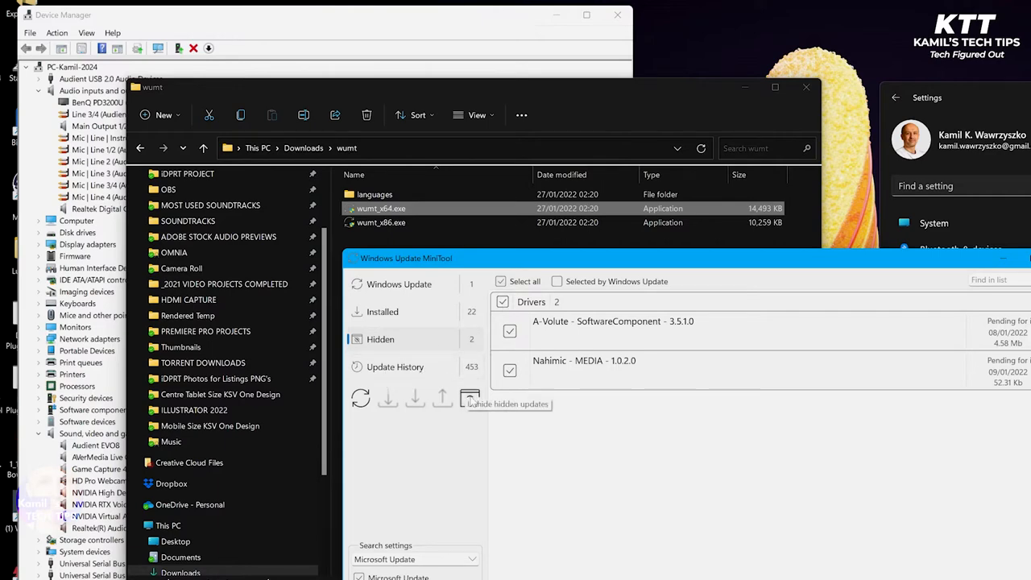
pyautogui.click(470, 397)
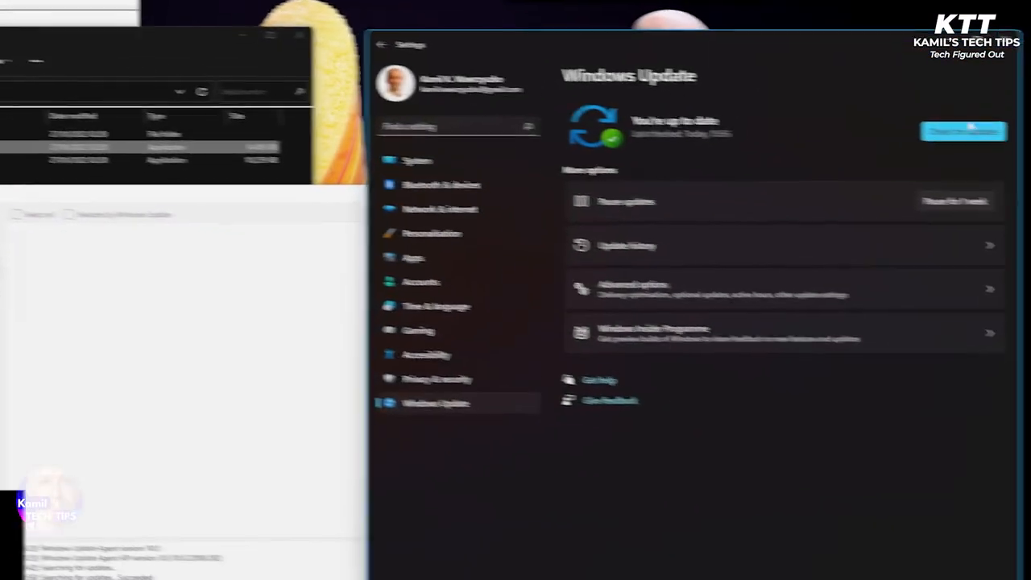
# Check for updates so the A-Volute software component shows as pending install
pyautogui.click(934, 129)
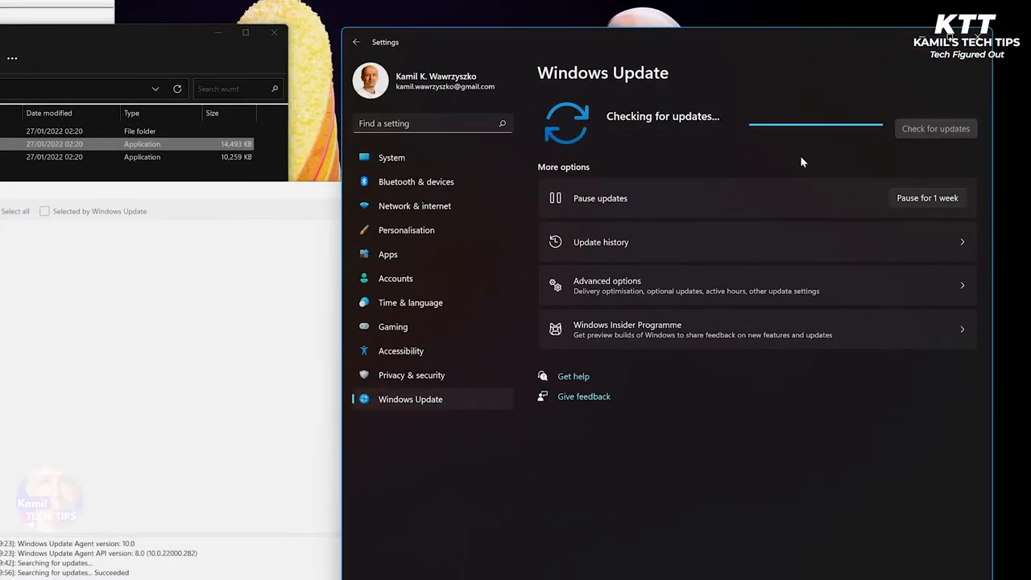
pyautogui.moveTo(734, 485)
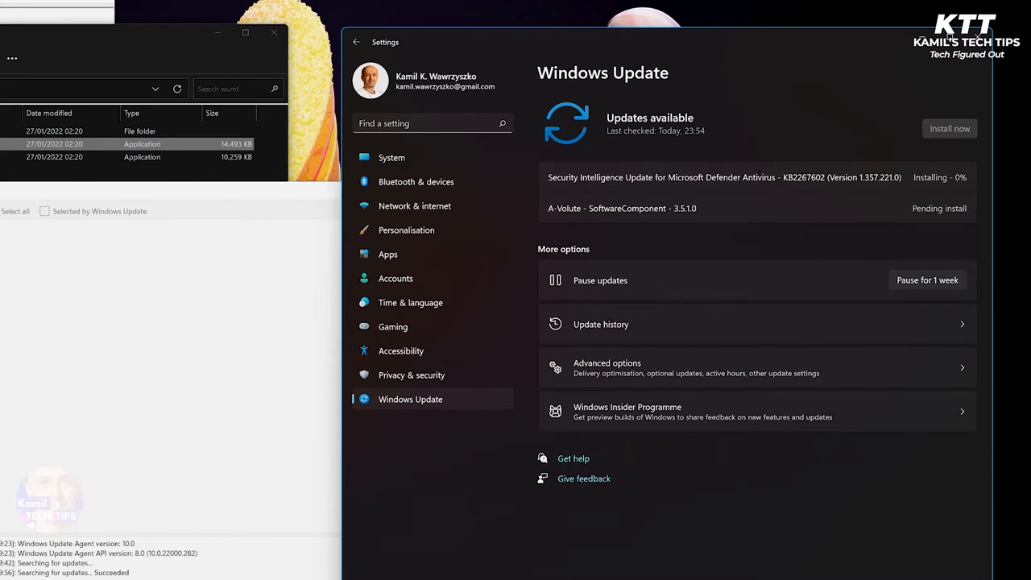
pyautogui.moveTo(691, 290)
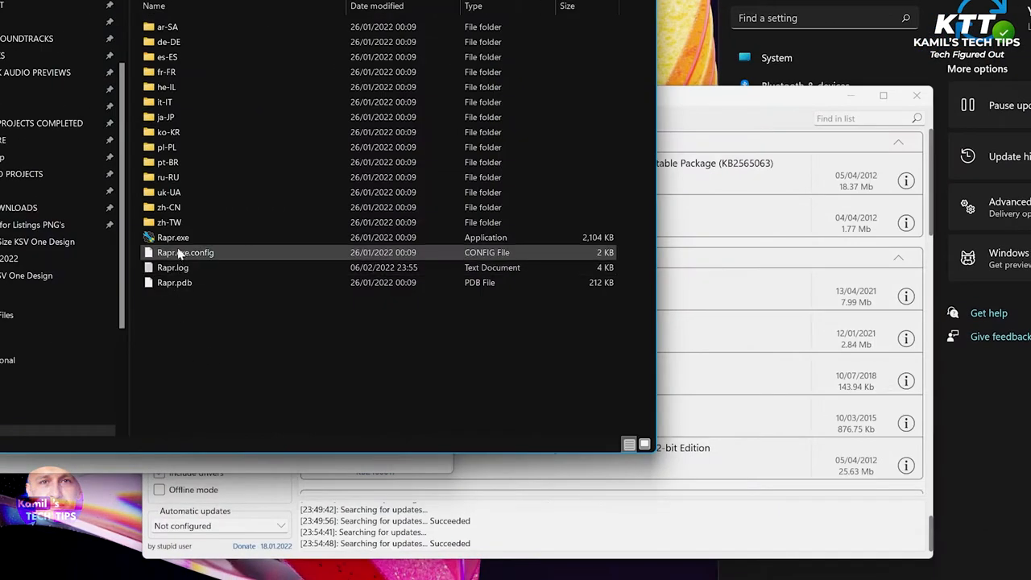
# Run Rapr.exe as administrator to launch Driver Store Explorer
pyautogui.rightClick(174, 237)
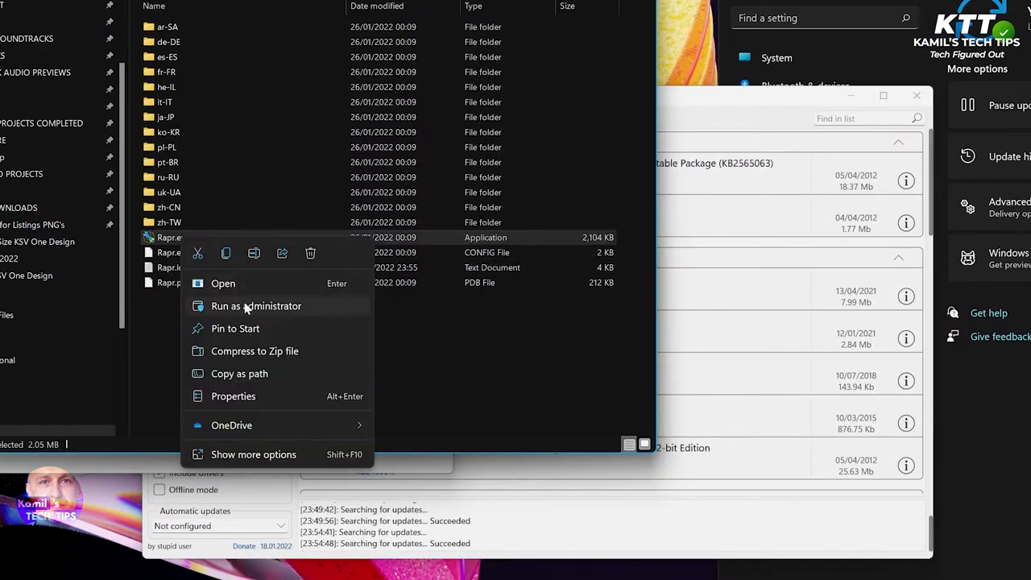
pyautogui.click(271, 341)
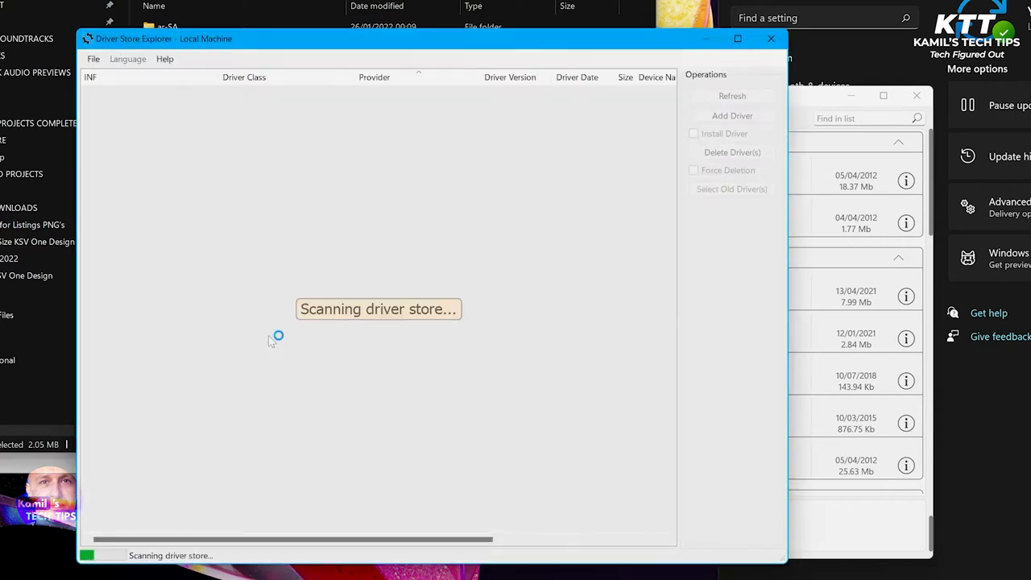
pyautogui.moveTo(428, 169)
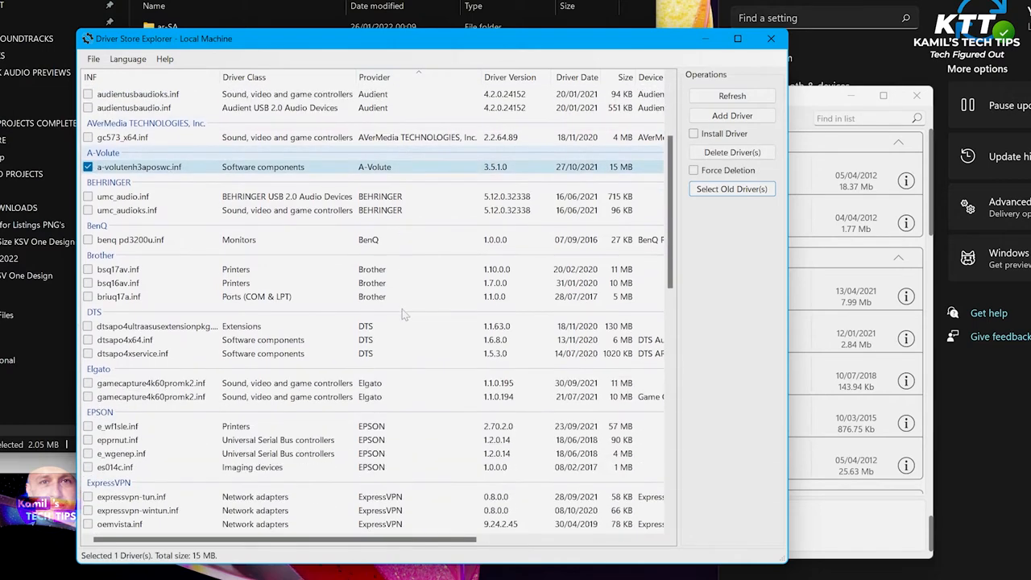
# Tick the a-voluteh3apovsec.inf and avolutess3vad.inf packages in the scanned driver list
pyautogui.scroll(-3)
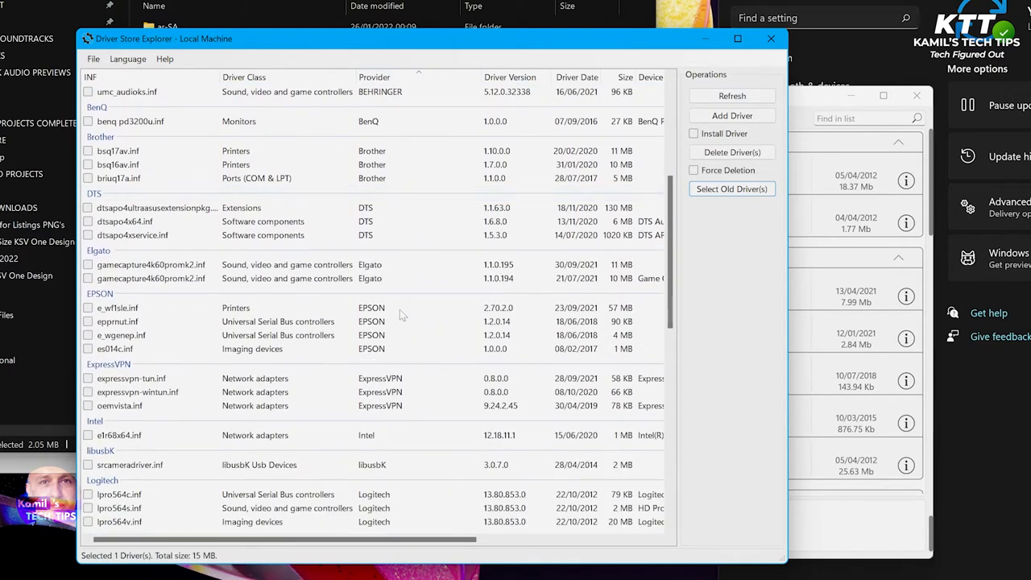
pyautogui.scroll(-3)
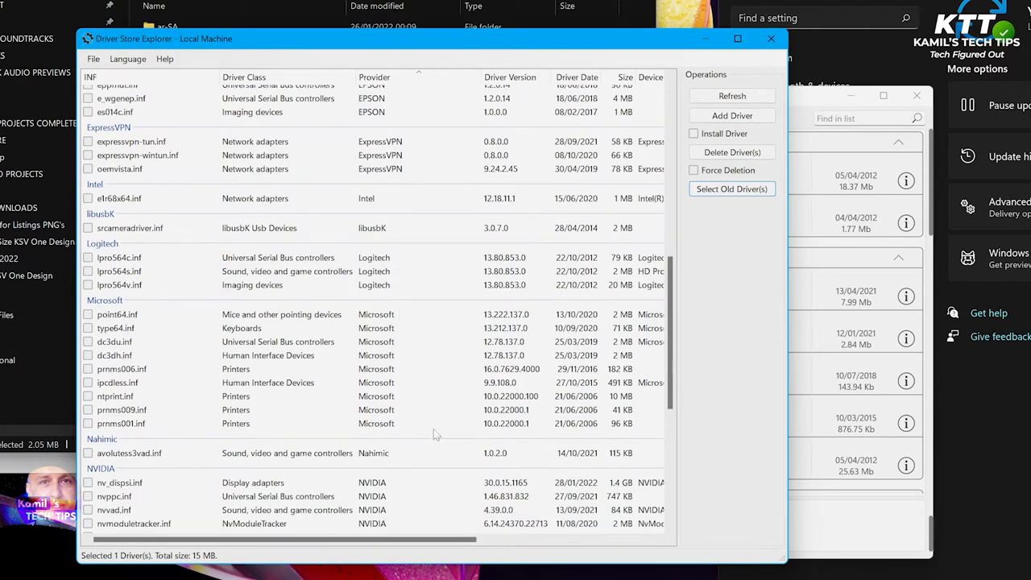
pyautogui.click(87, 452)
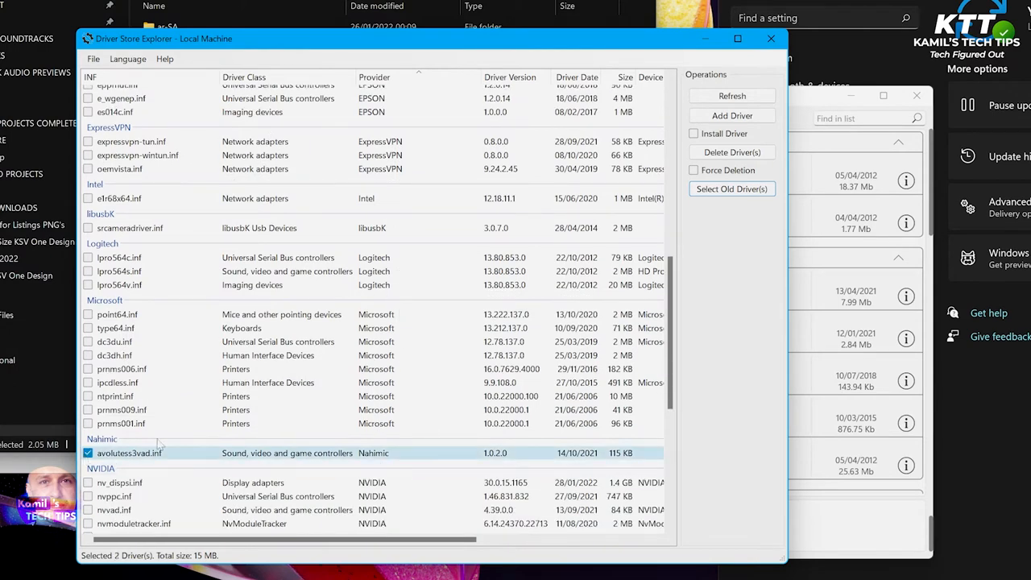
pyautogui.scroll(-3)
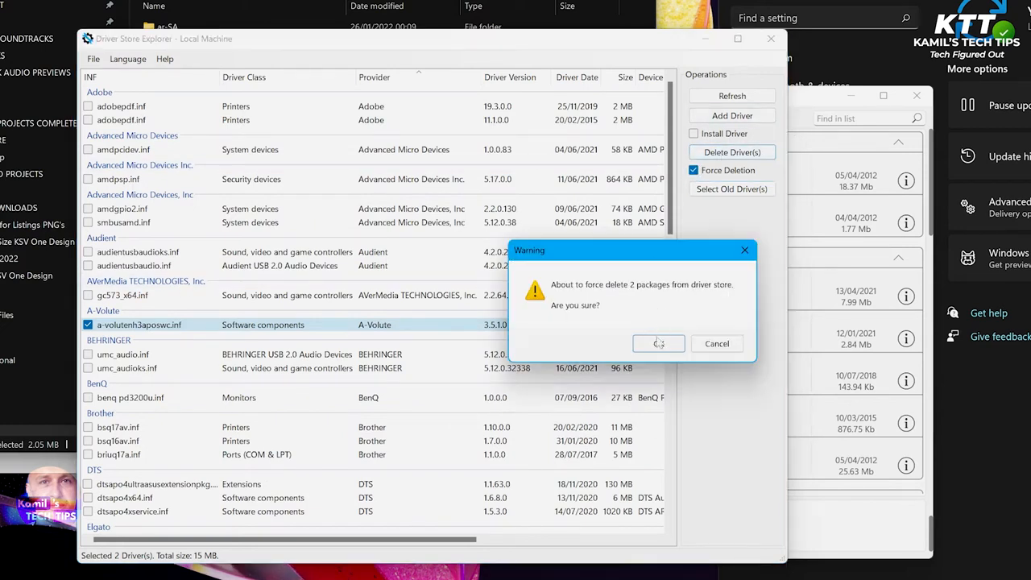
# Confirm force deletion of the two packages, then refresh the driver store list
pyautogui.click(657, 343)
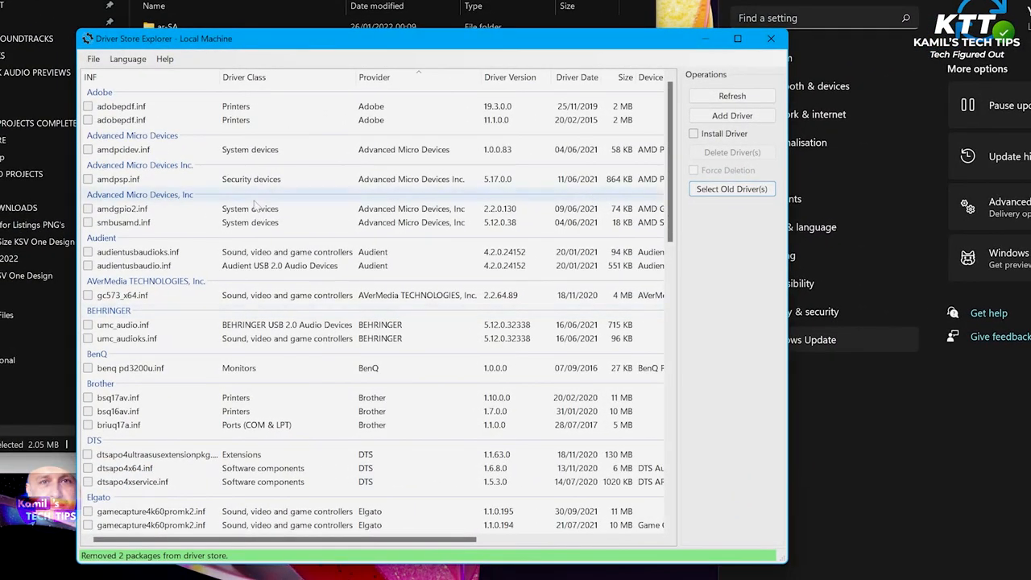
pyautogui.click(731, 95)
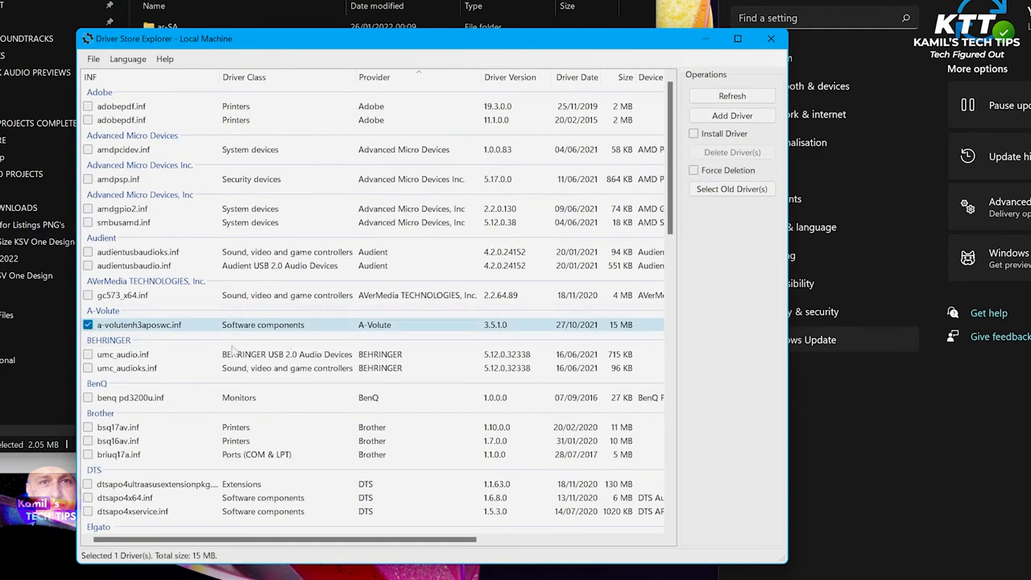
# Re-tick the A-Volute and Nahimic packages and enable Force Deletion for another removal
pyautogui.scroll(-3)
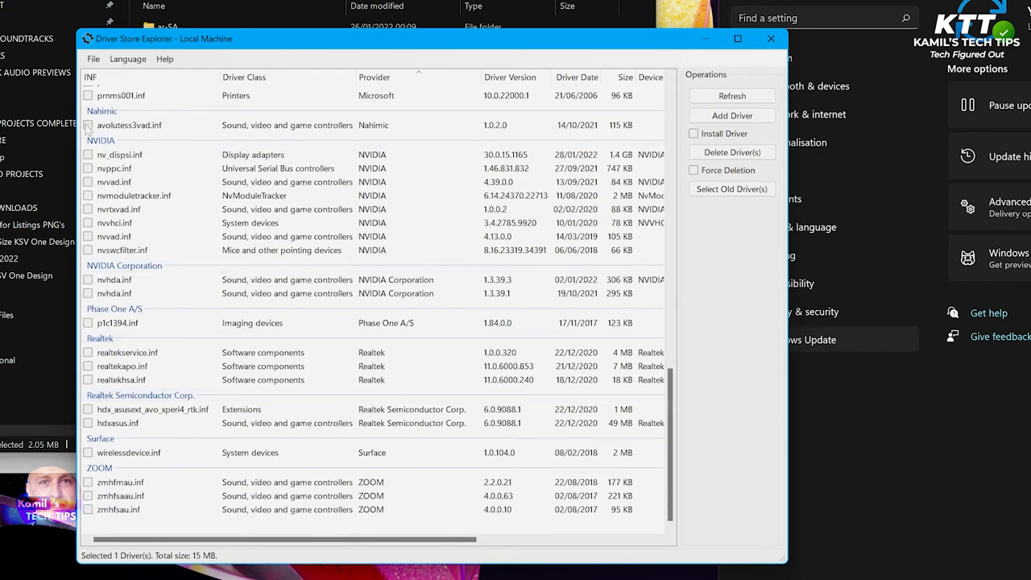
pyautogui.click(87, 126)
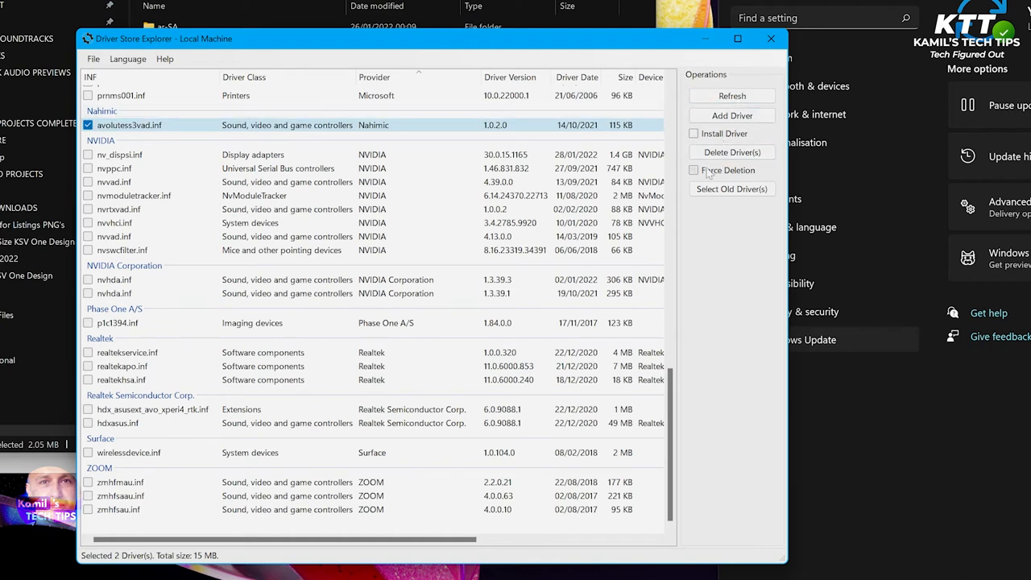
pyautogui.click(692, 170)
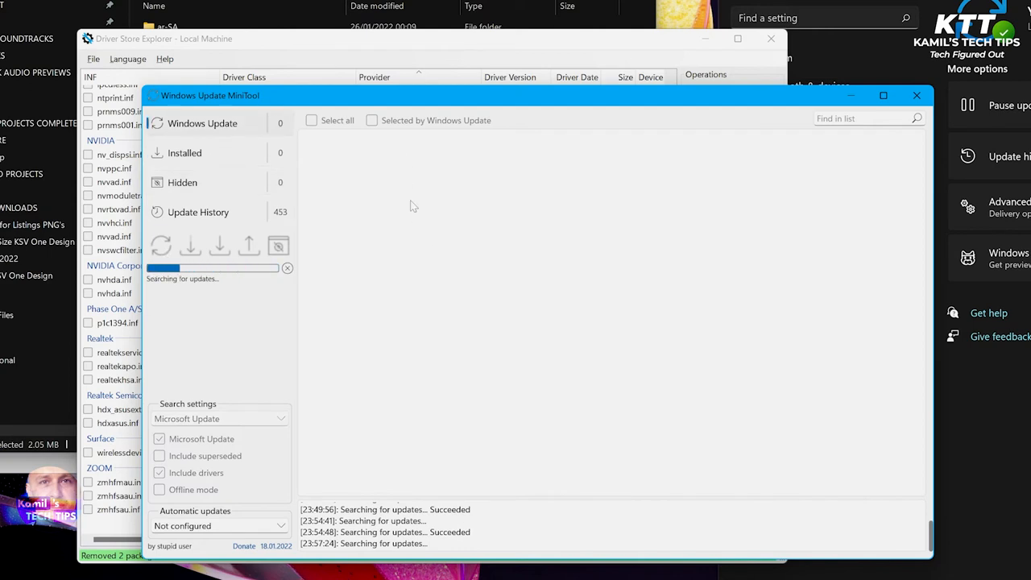
pyautogui.moveTo(475, 203)
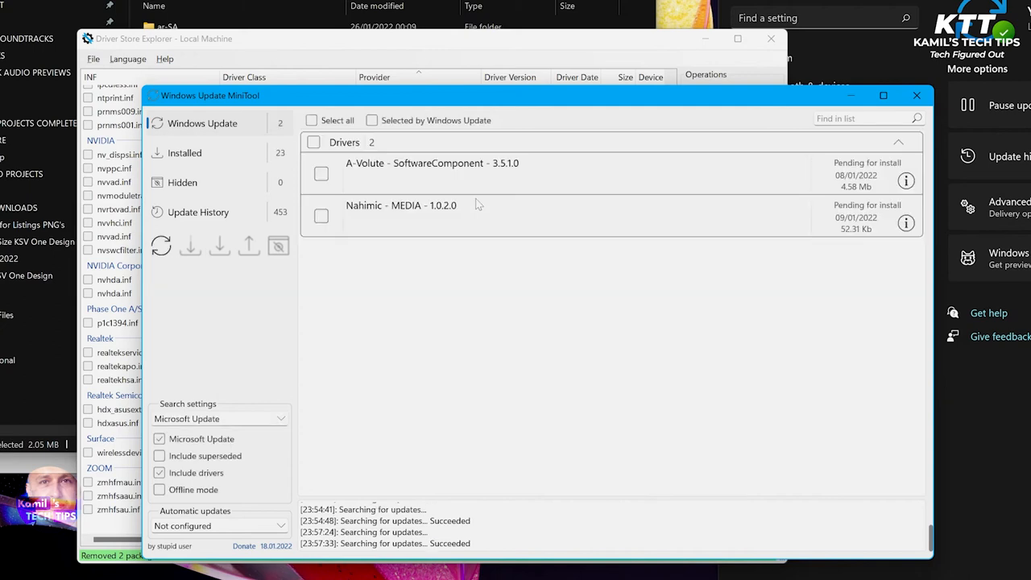
# Select the found A-Volute and Nahimic driver updates so they can be hidden
pyautogui.click(312, 119)
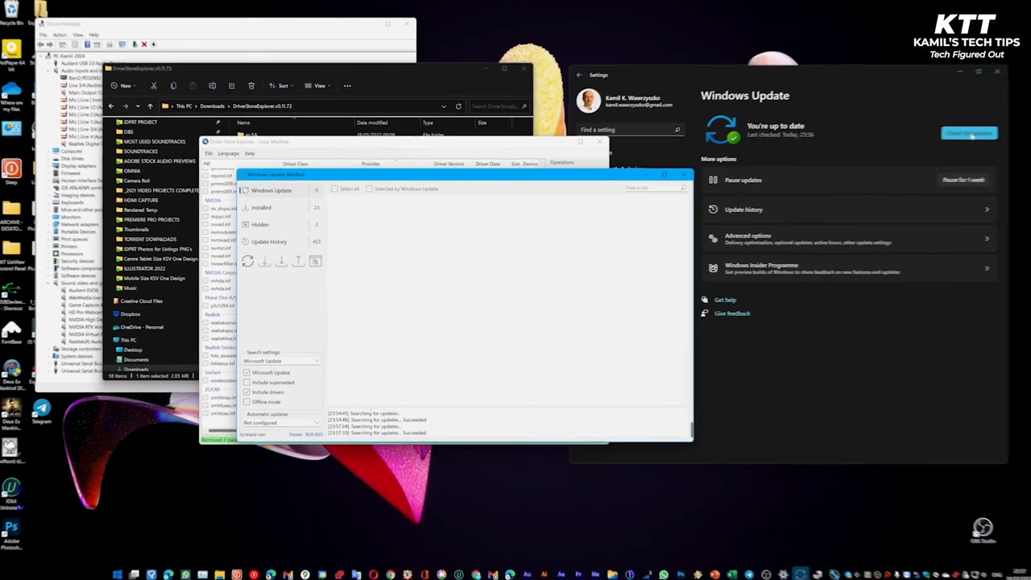
# Recheck for updates so Windows Update confirms 'You're up to date'
pyautogui.click(969, 134)
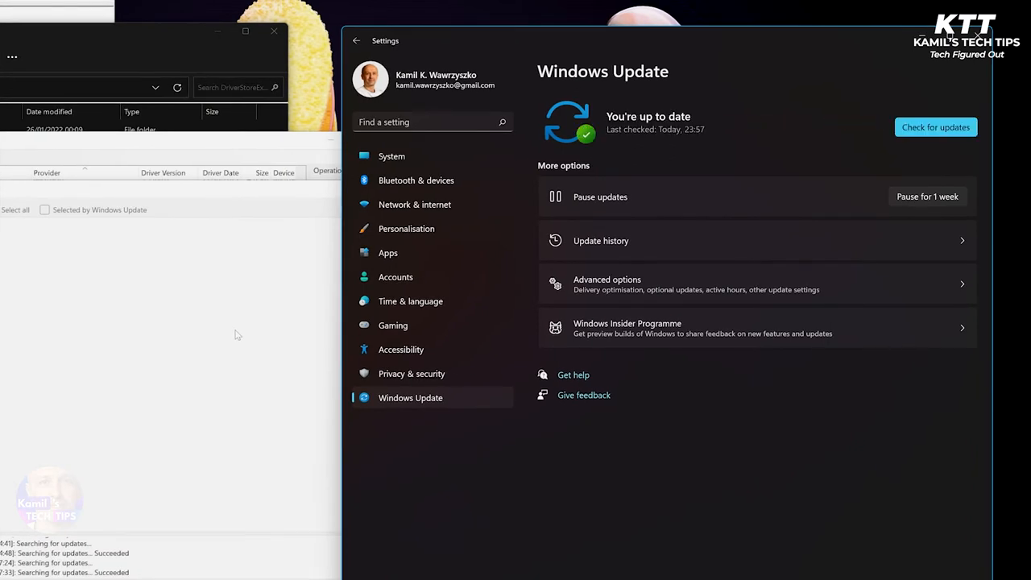
pyautogui.moveTo(744, 438)
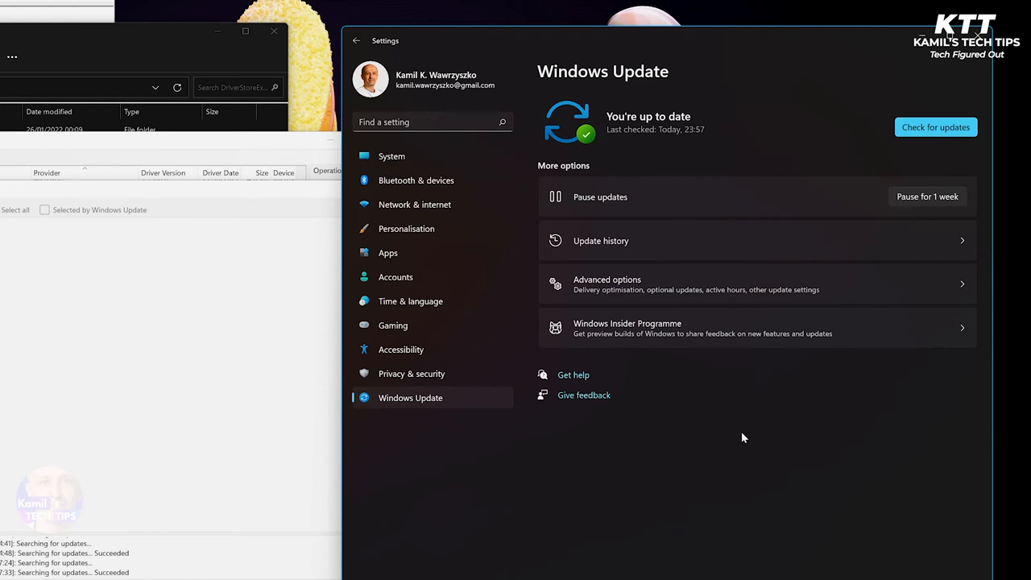